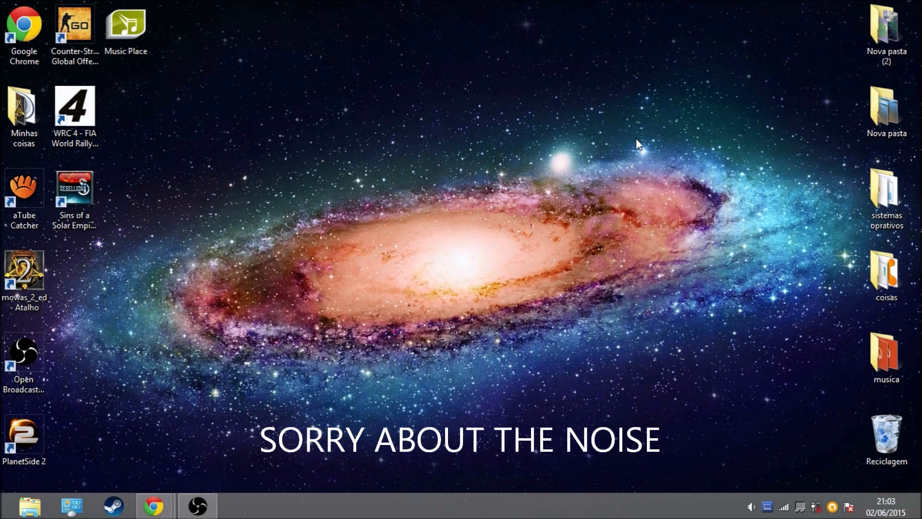
Step: Scroll the ModDB Rebellion mods list until the Star Wars: Interregnum entry is in view
left_click(74, 194)
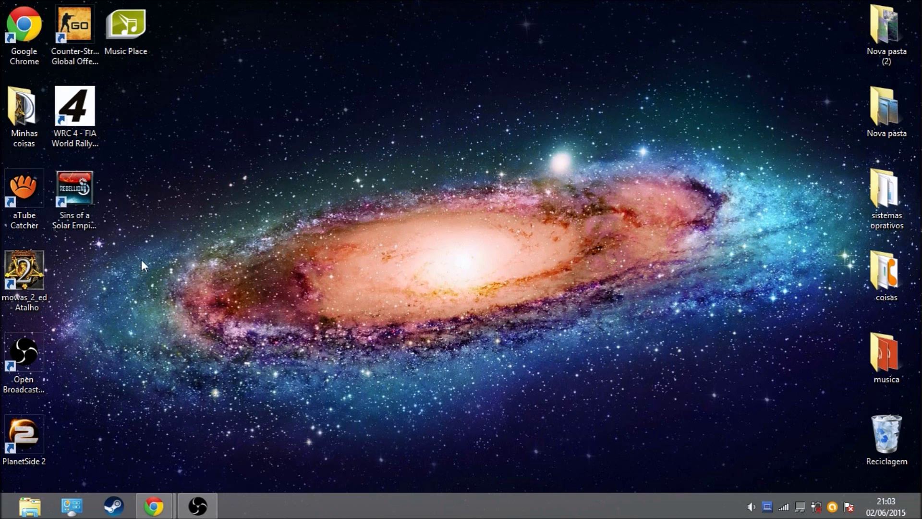
left_click(74, 189)
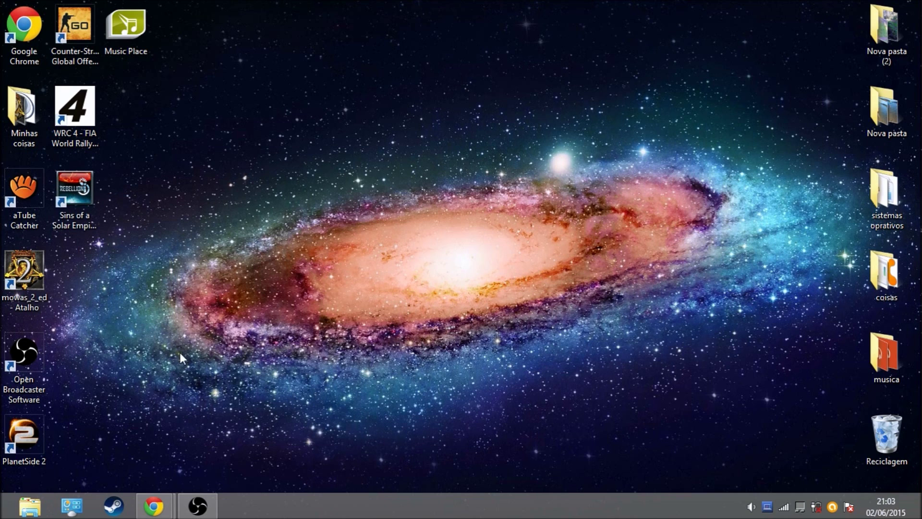
mouse_move(283, 432)
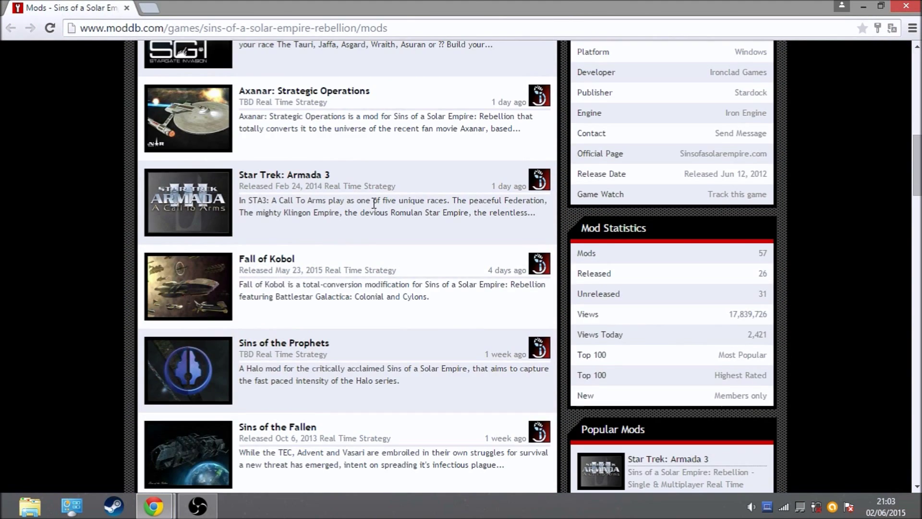
scroll("down", 3)
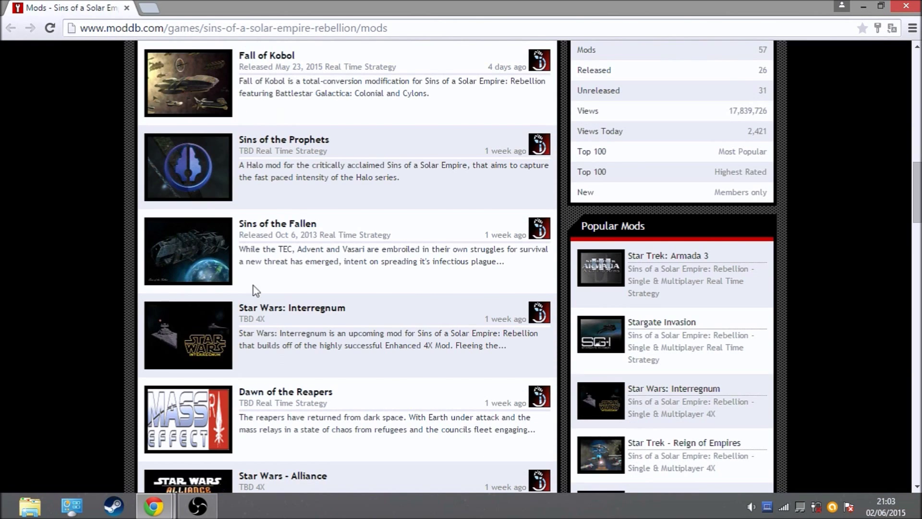
scroll("down", 3)
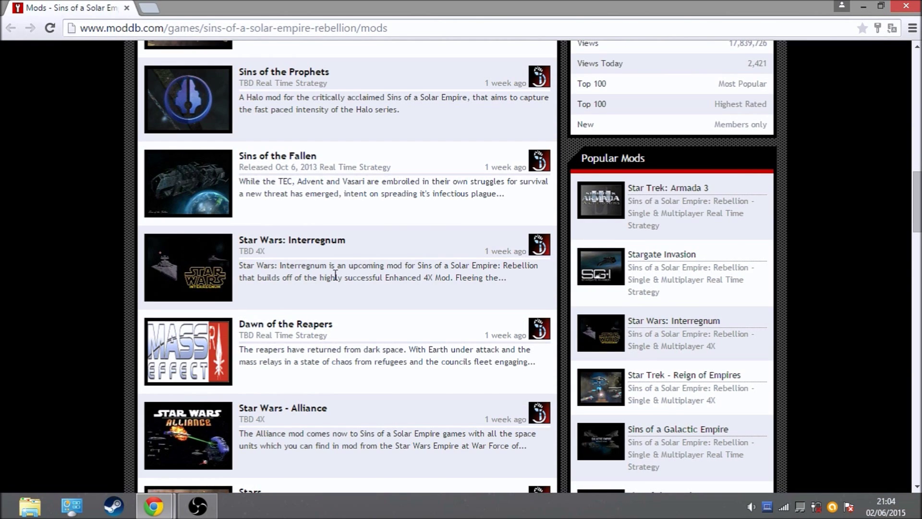
scroll("down", 3)
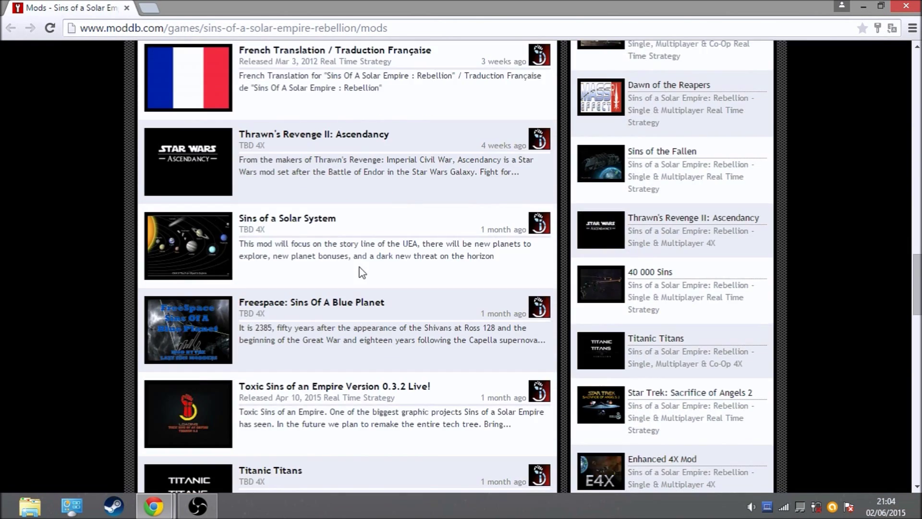
scroll("up", 3)
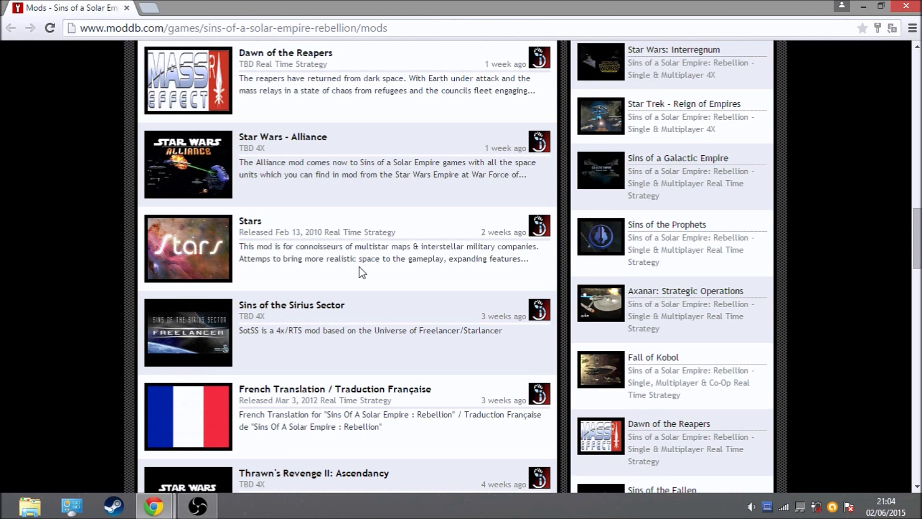
scroll("down", 3)
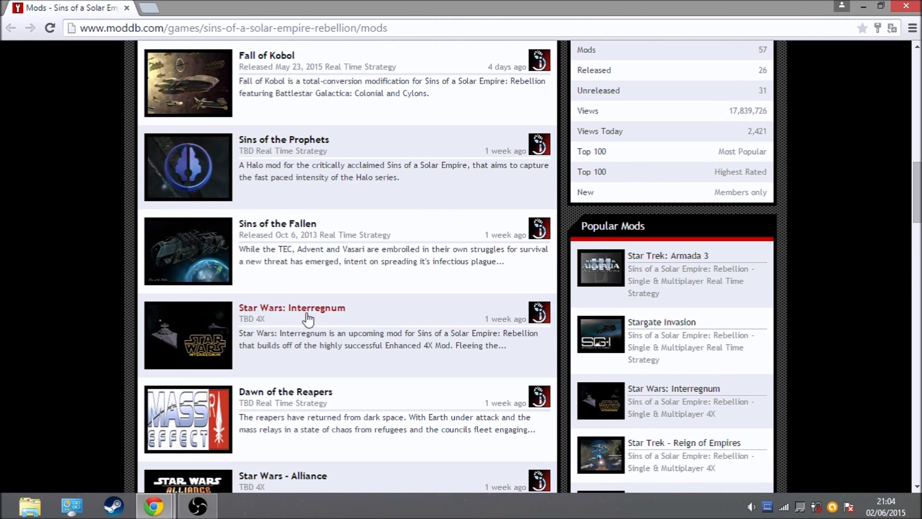
mouse_move(335, 320)
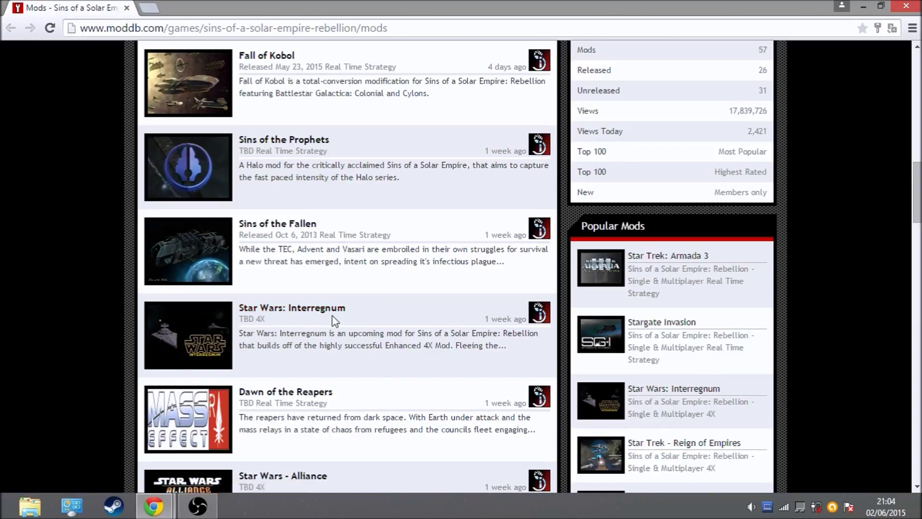
mouse_move(314, 322)
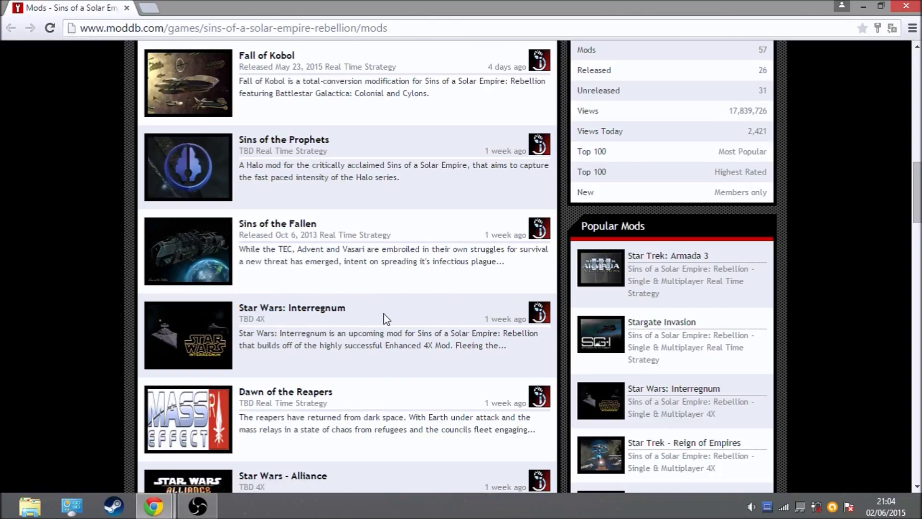
Step: Go to the Star Wars: Interregnum mod page and scroll to its Latest Downloads list
left_click(291, 308)
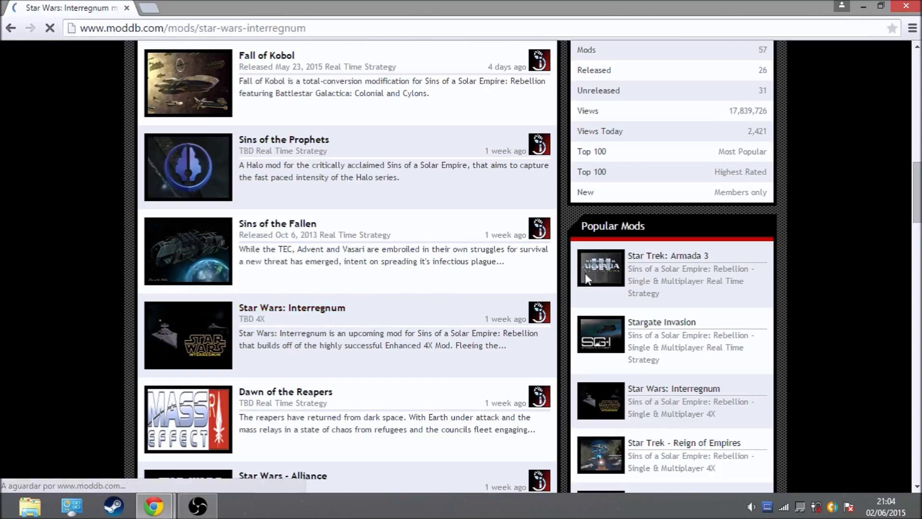
scroll("down", 3)
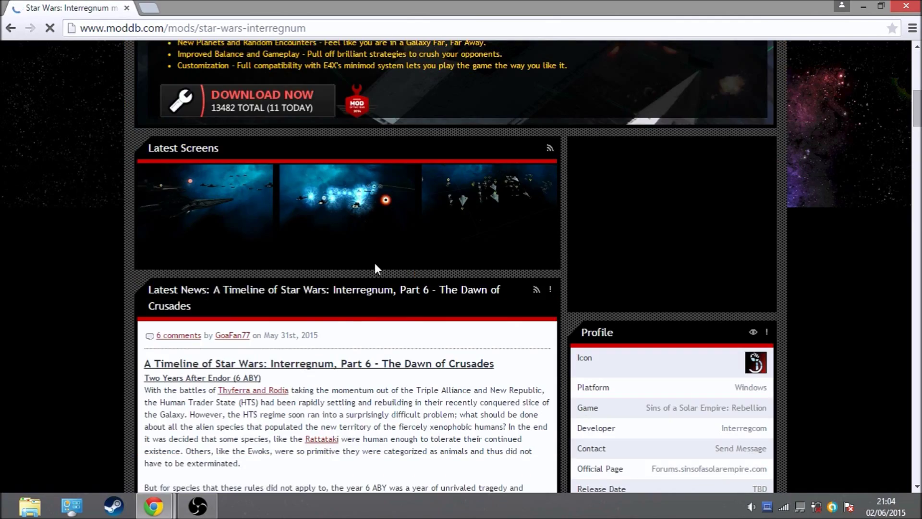
scroll("down", 3)
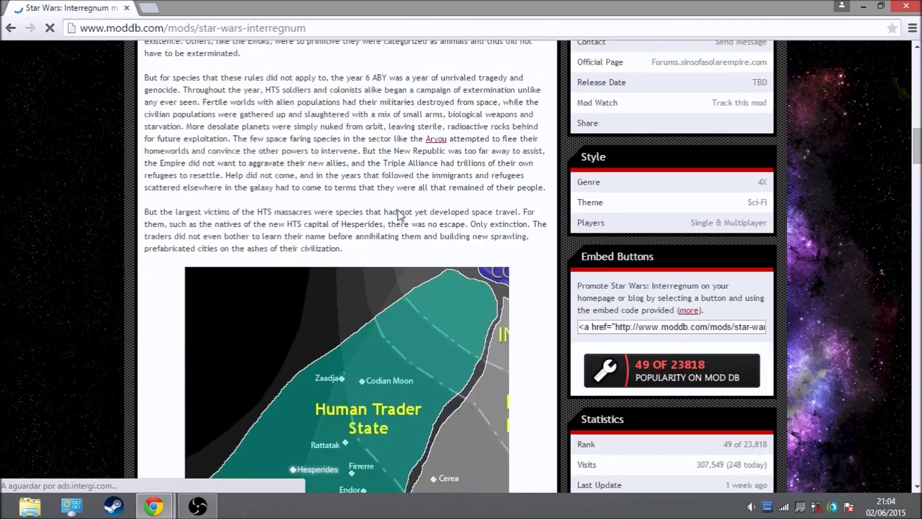
scroll("down", 3)
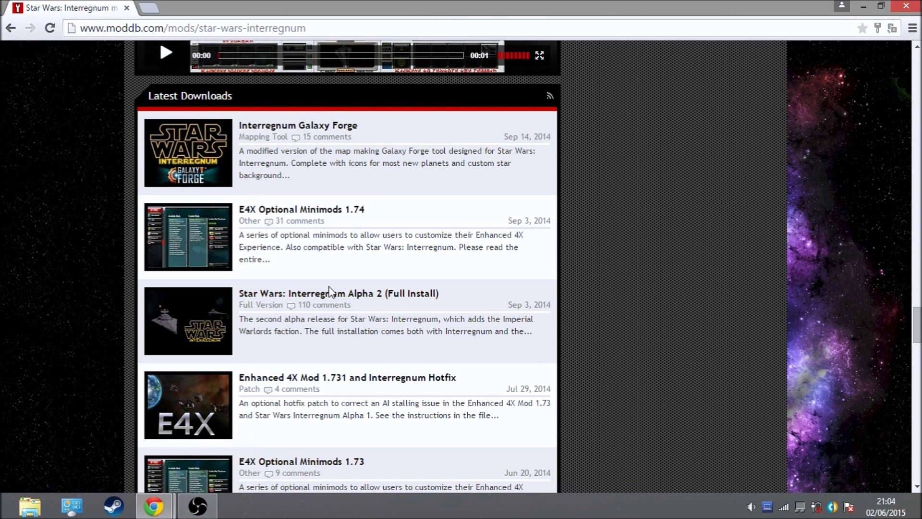
mouse_move(404, 311)
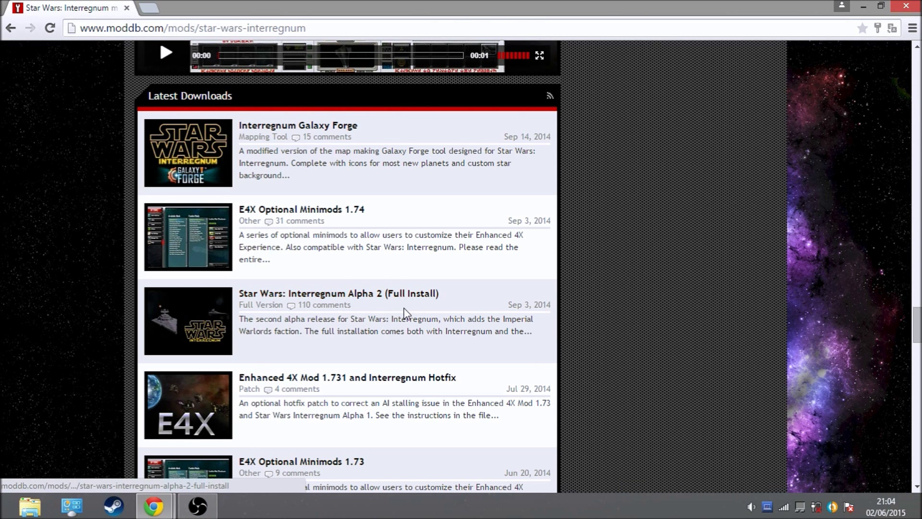
mouse_move(595, 181)
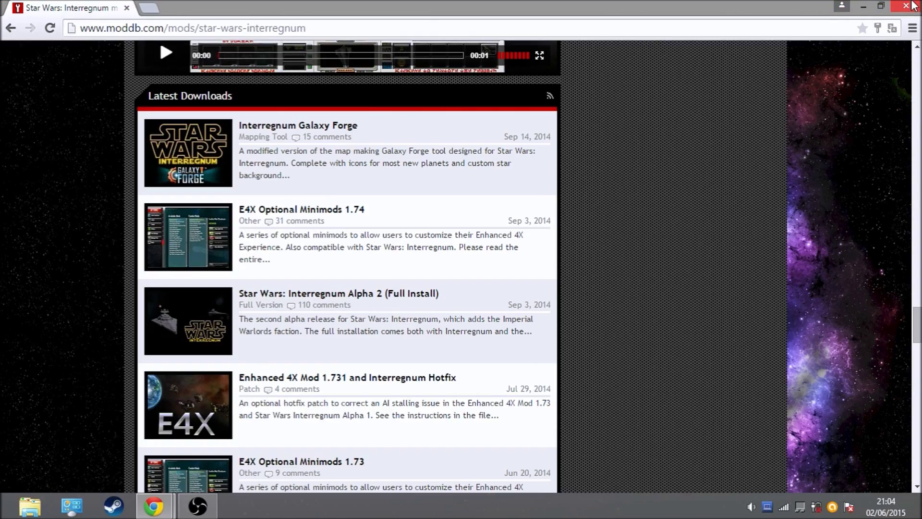
mouse_move(914, 5)
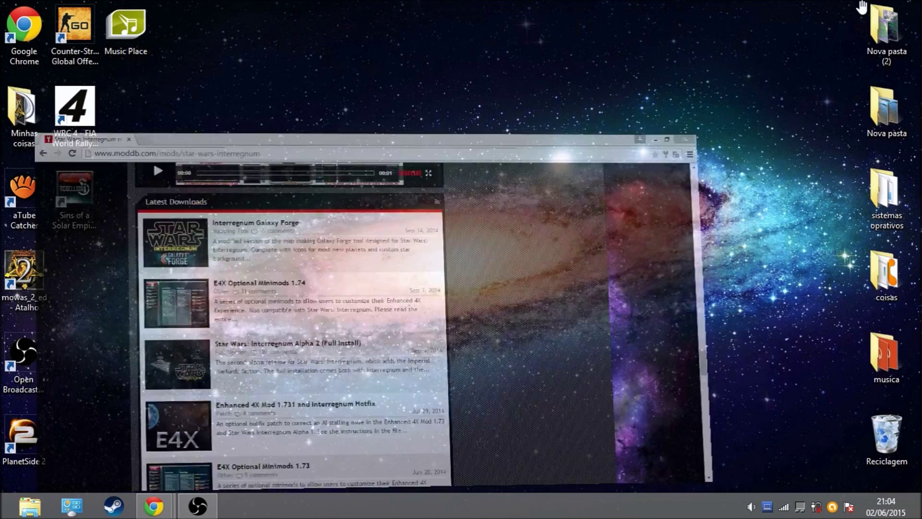
Step: Launch File Explorer, look through Transferências, then switch to the Documentos library
left_click(30, 505)
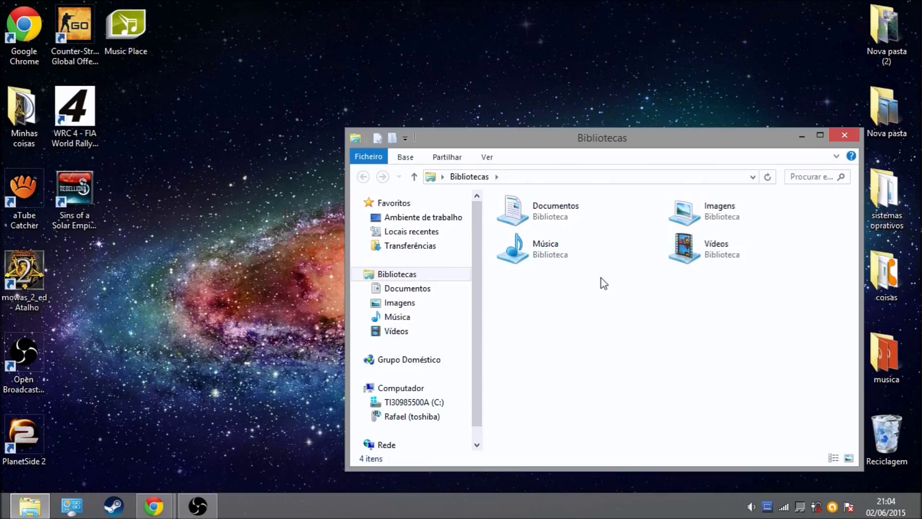
left_click(409, 246)
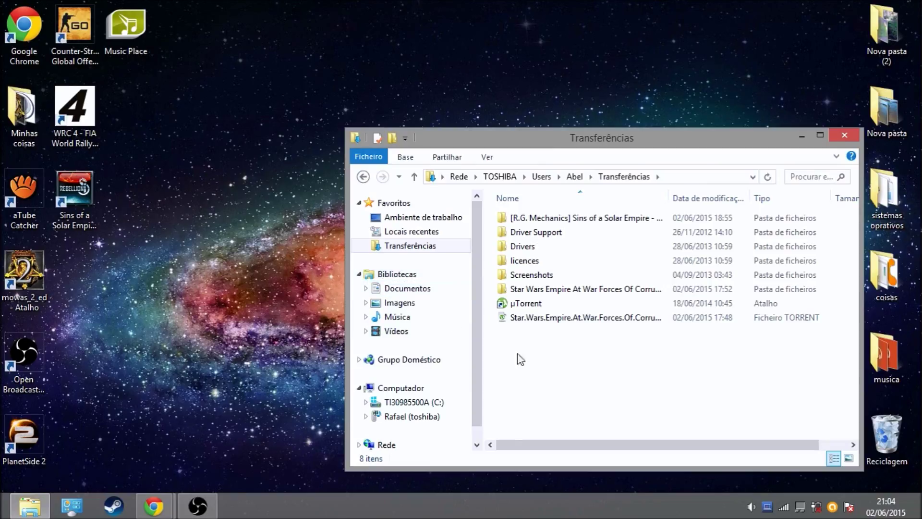
mouse_move(416, 330)
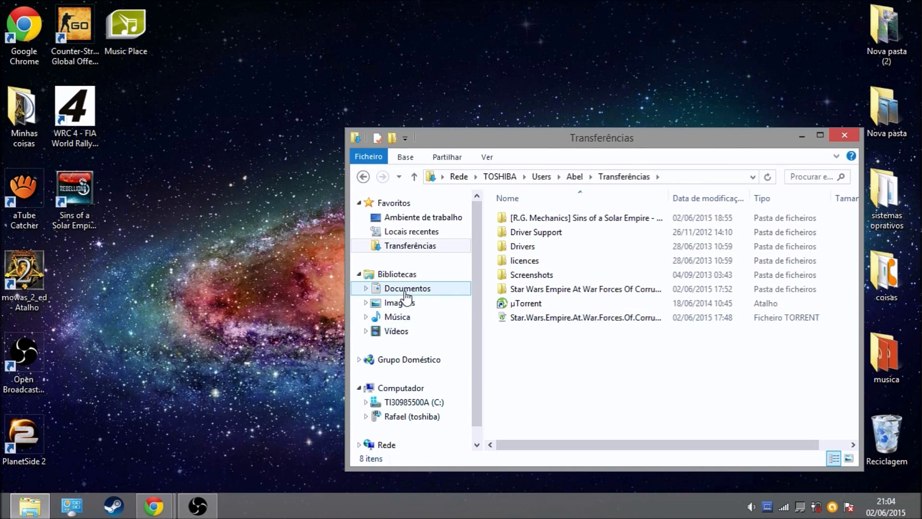
left_click(407, 288)
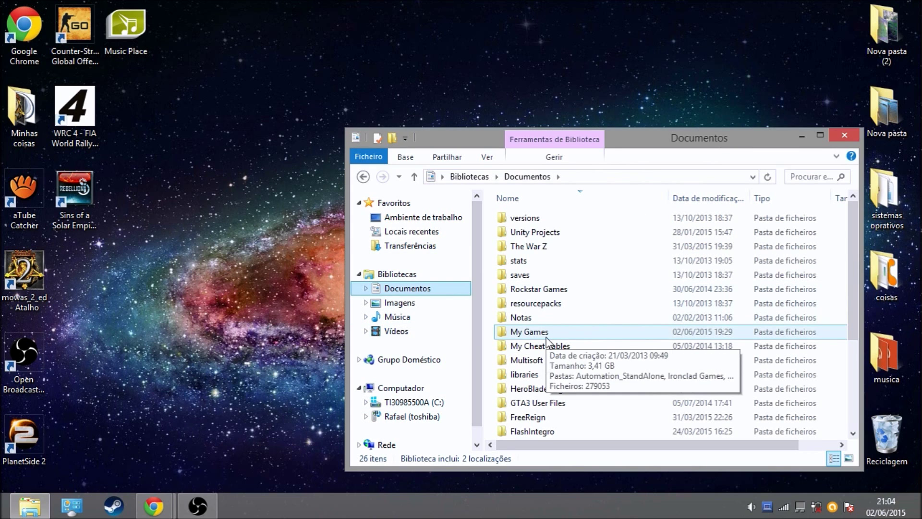
Step: Navigate Ironclad Games > Sins of a Solar Empire Rebellion > Mods-Rebellion v1.82
double_click(528, 331)
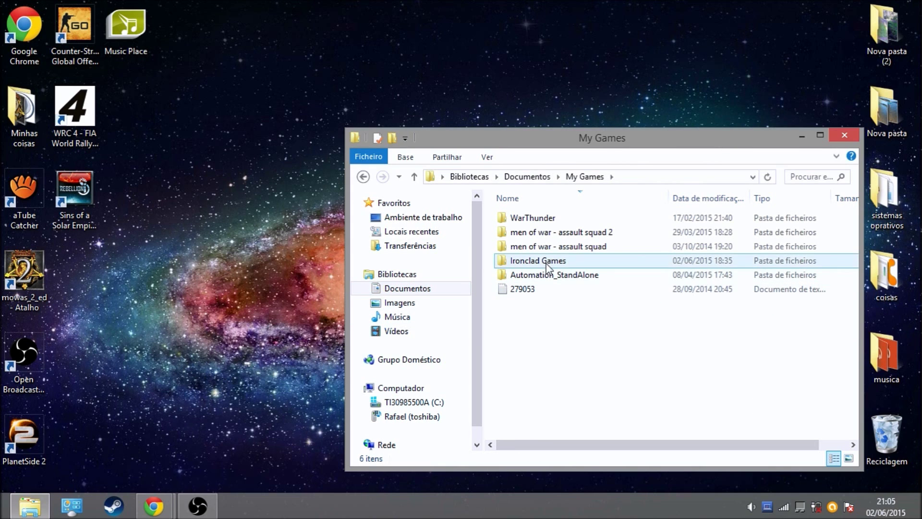
double_click(537, 260)
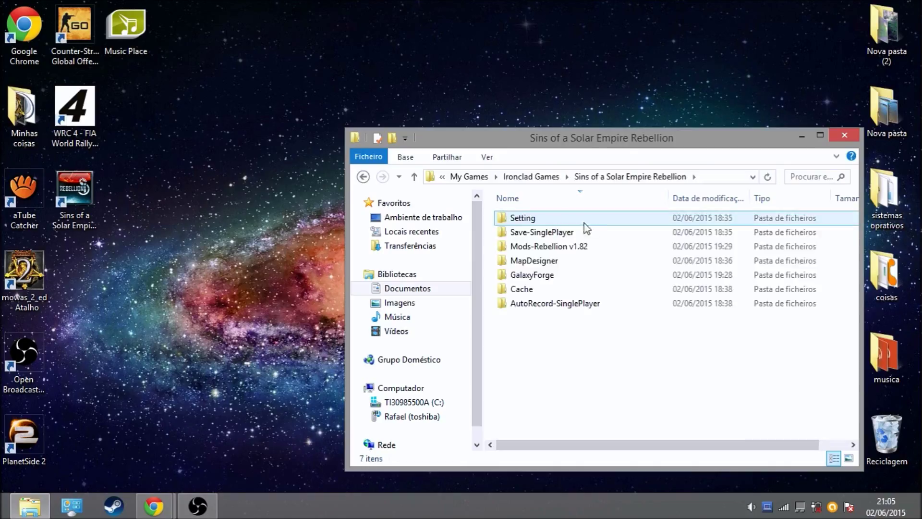
mouse_move(576, 251)
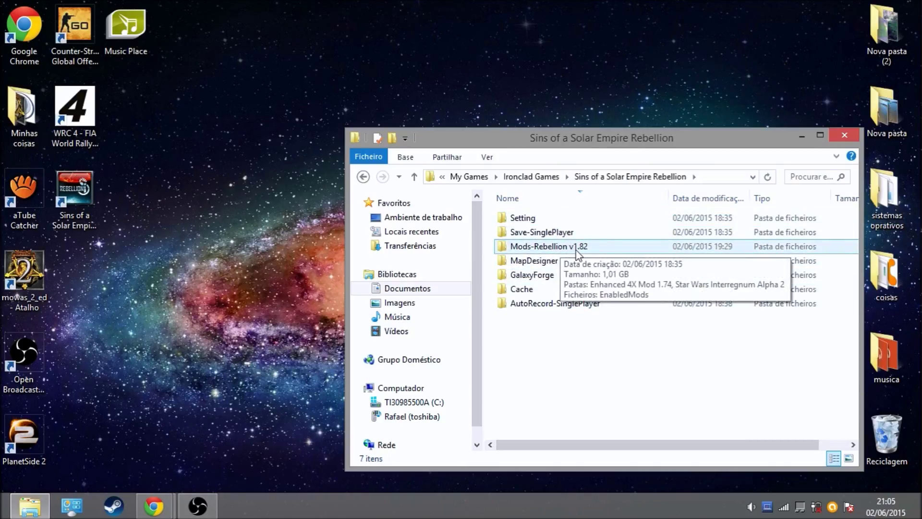
mouse_move(516, 259)
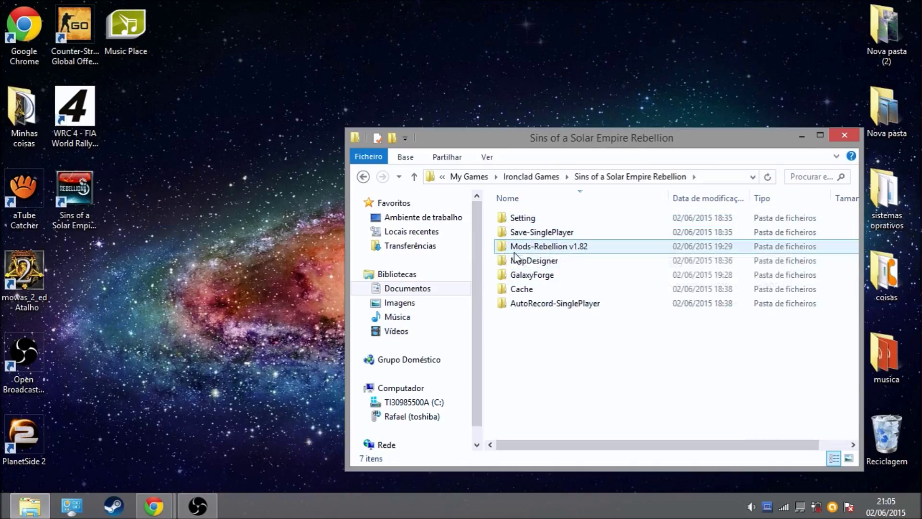
double_click(548, 246)
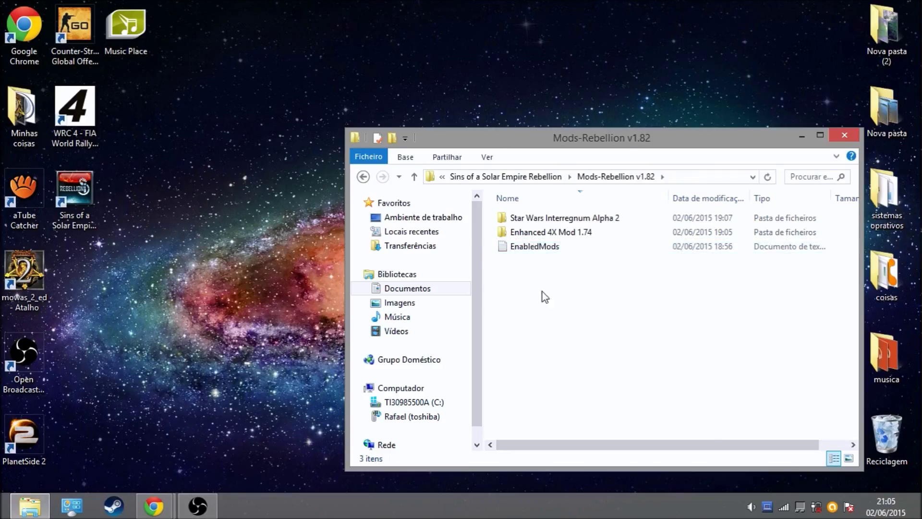
left_click(535, 246)
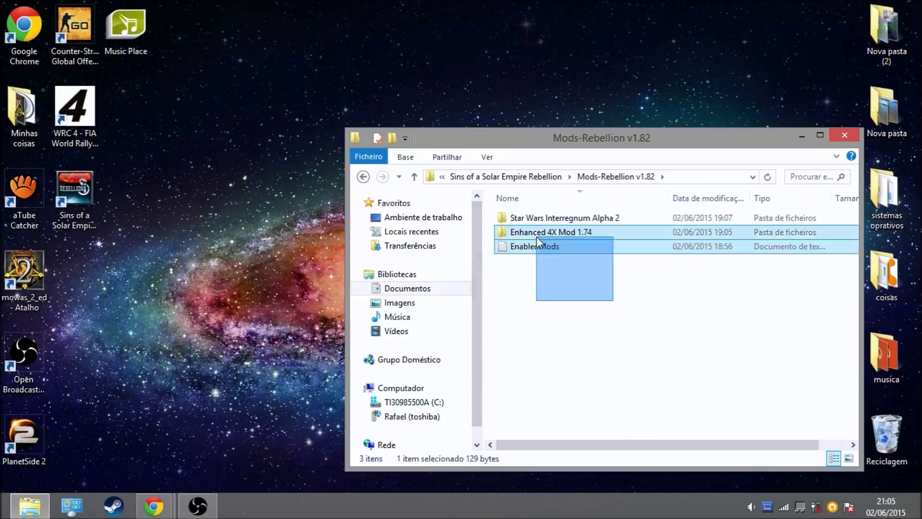
left_click(540, 299)
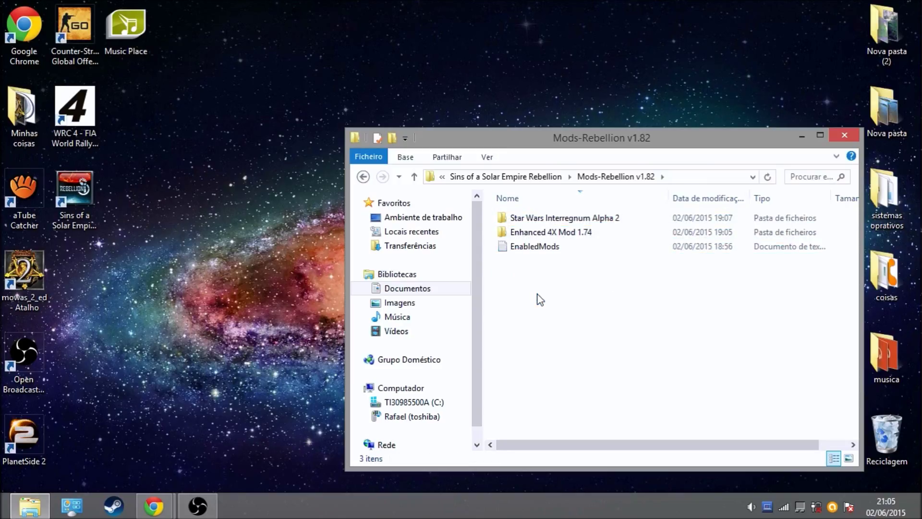
mouse_move(578, 293)
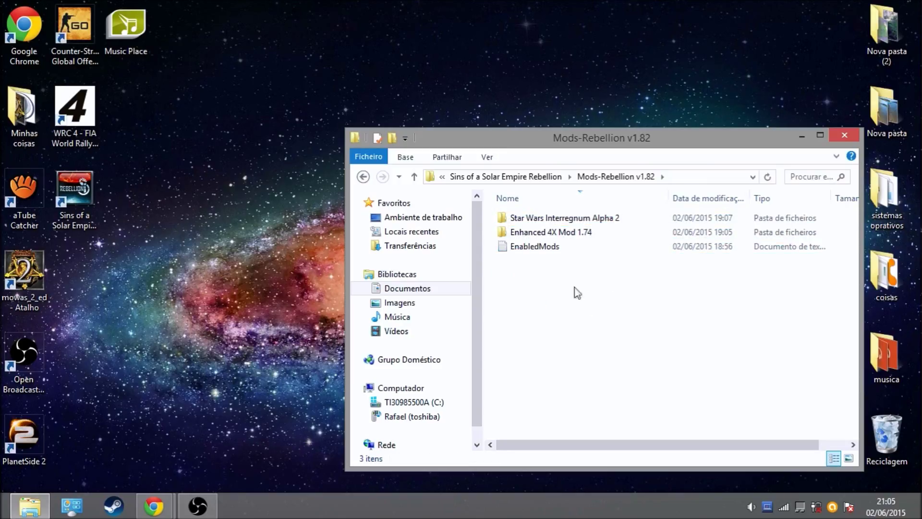
mouse_move(568, 391)
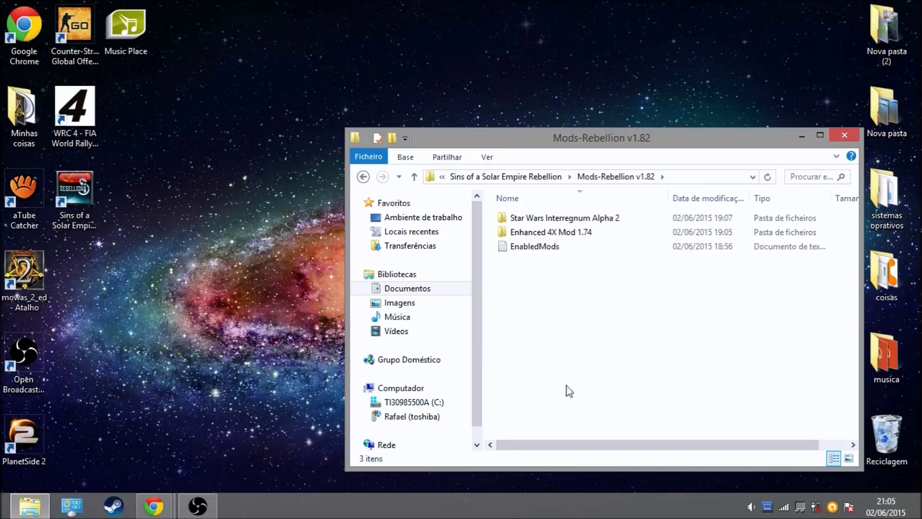
mouse_move(749, 271)
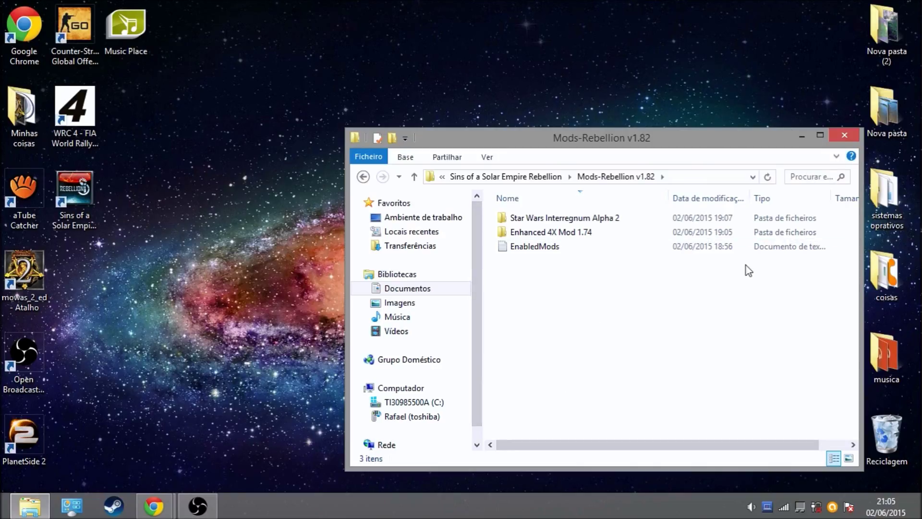
mouse_move(525, 288)
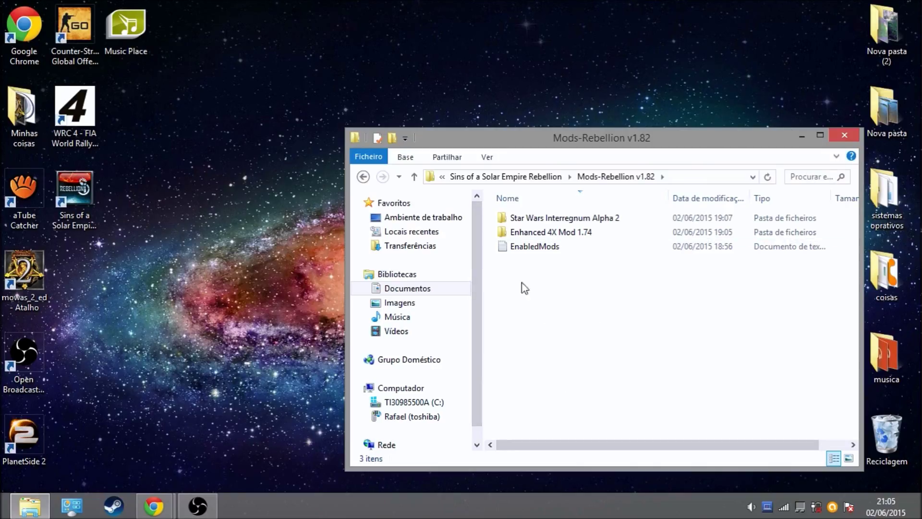
left_click(534, 246)
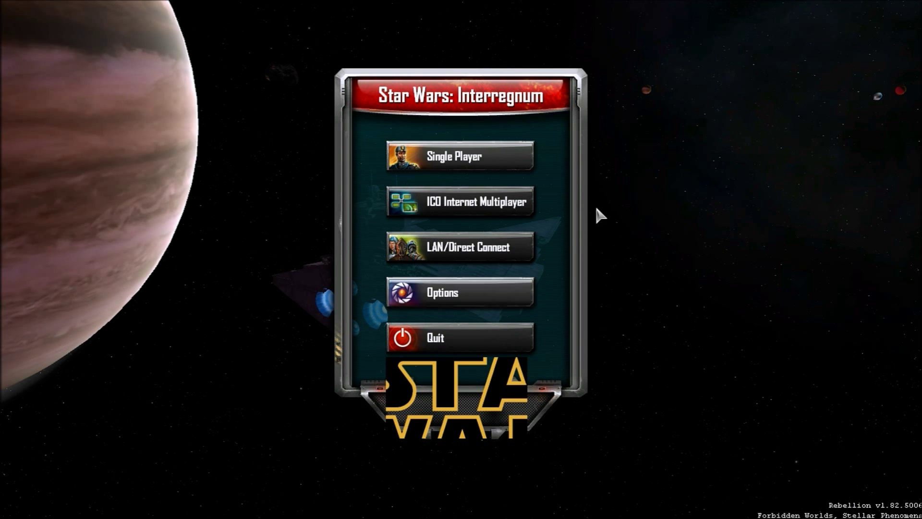
mouse_move(563, 411)
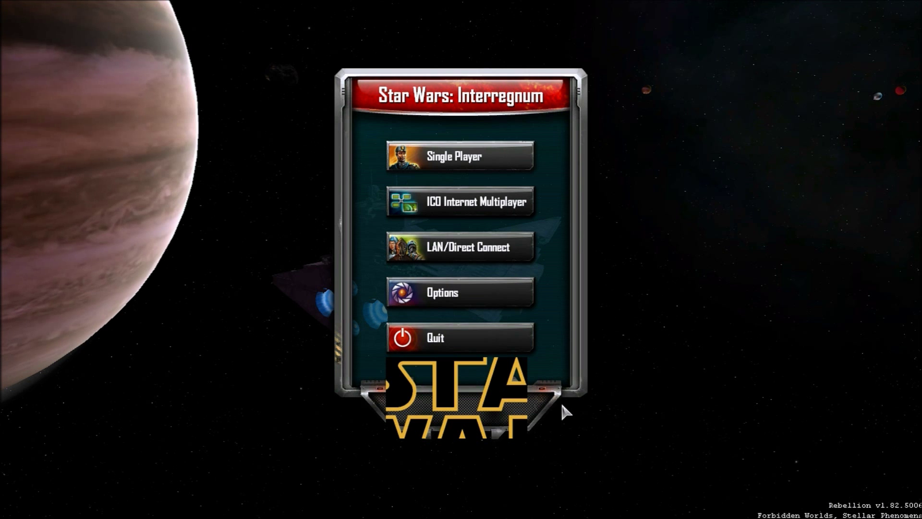
mouse_move(524, 315)
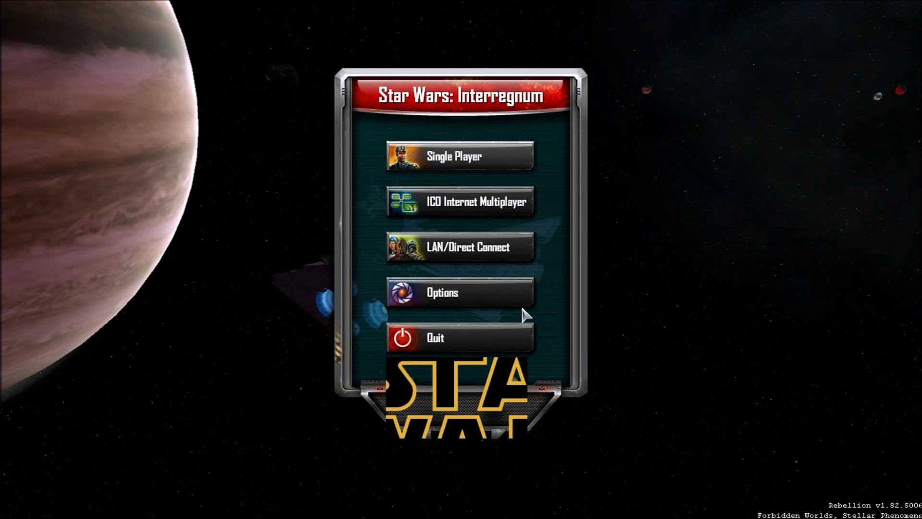
mouse_move(458, 303)
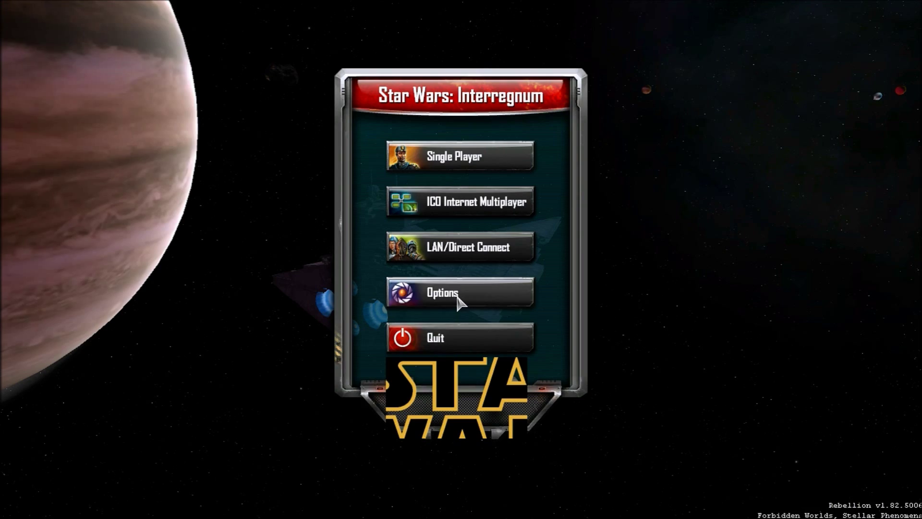
Step: Show the game's Mods options with Star Wars Interregnum Alpha 2 listed as enabled
left_click(461, 293)
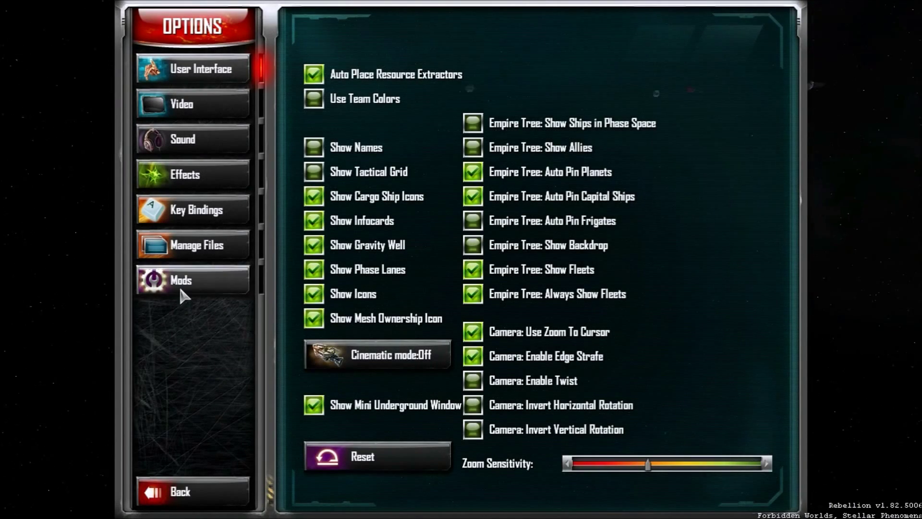
left_click(181, 280)
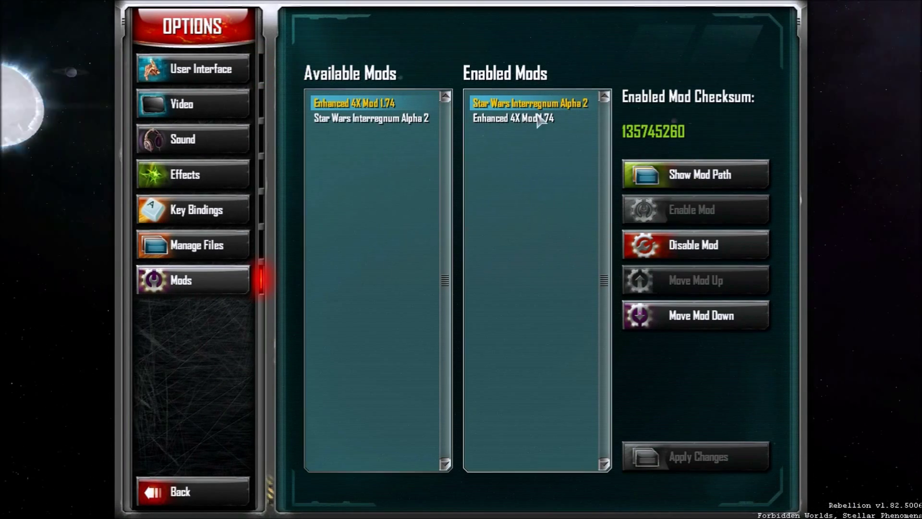
mouse_move(532, 111)
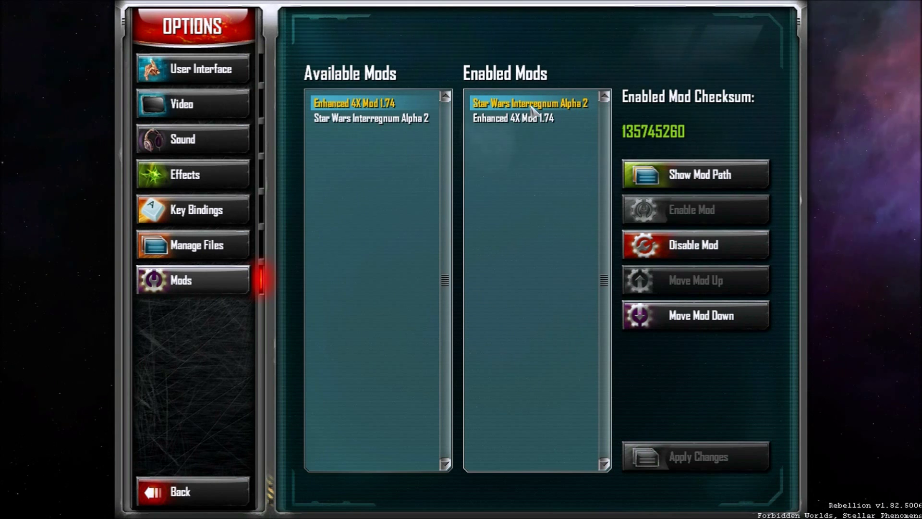
mouse_move(538, 176)
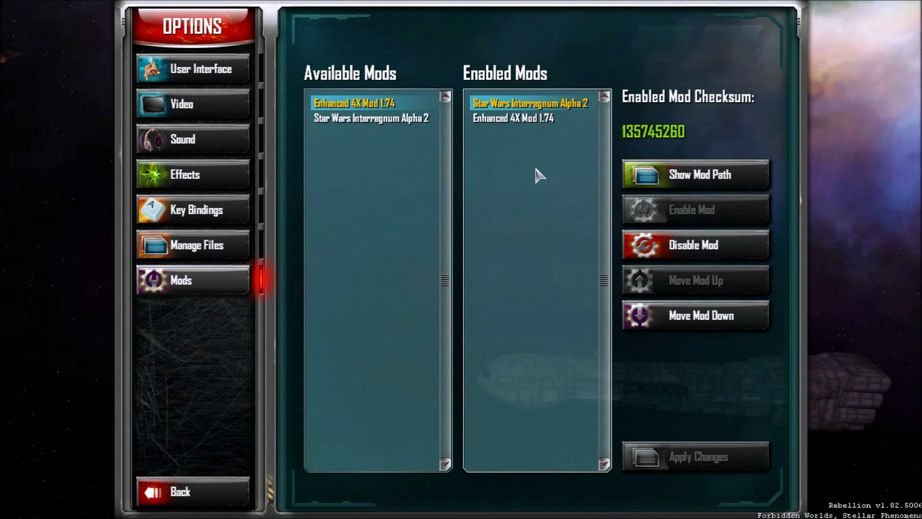
left_click(370, 118)
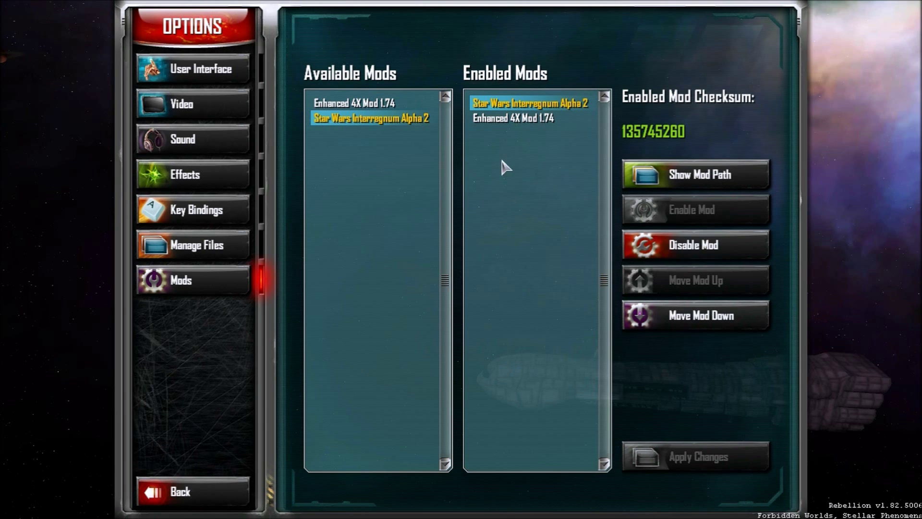
mouse_move(387, 453)
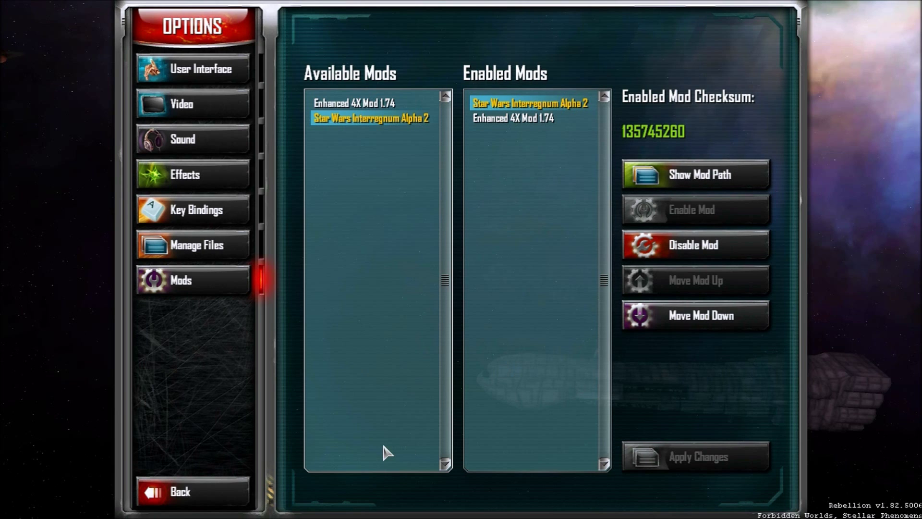